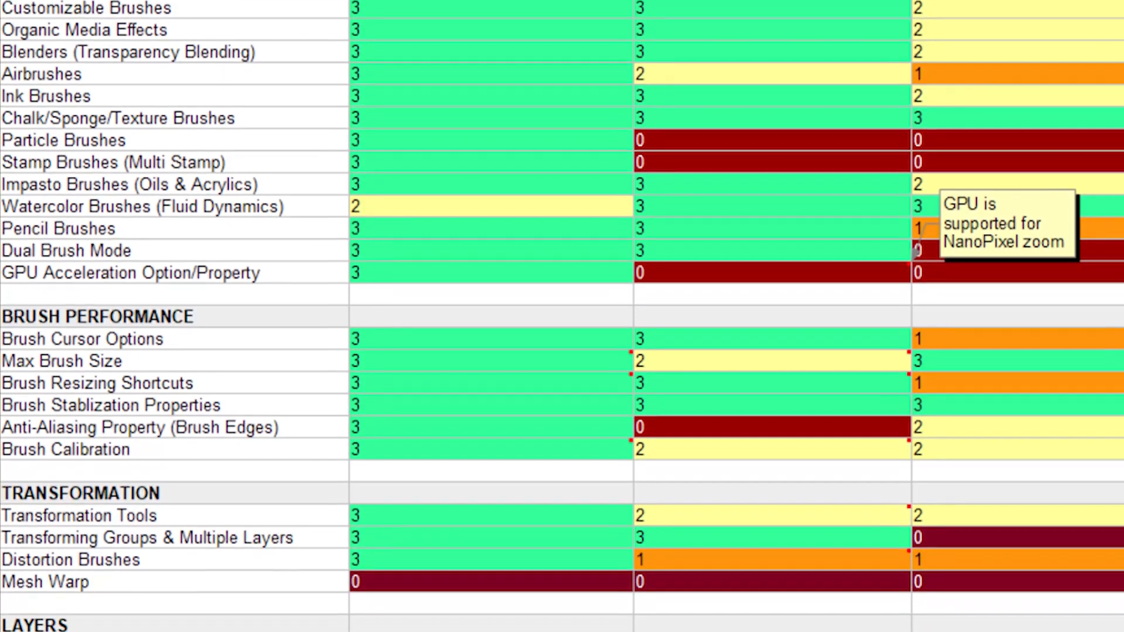
- Choose the Coarse Smear messy blender brush to smear the blue patch into the grey strokes
scroll("down", 3)
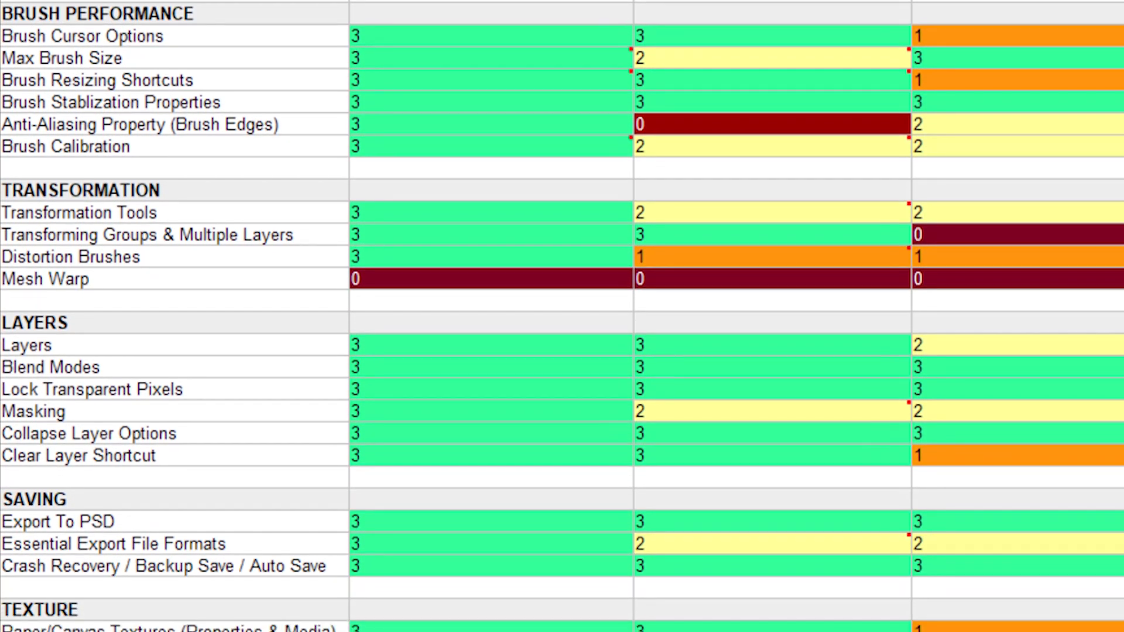
scroll("down", 3)
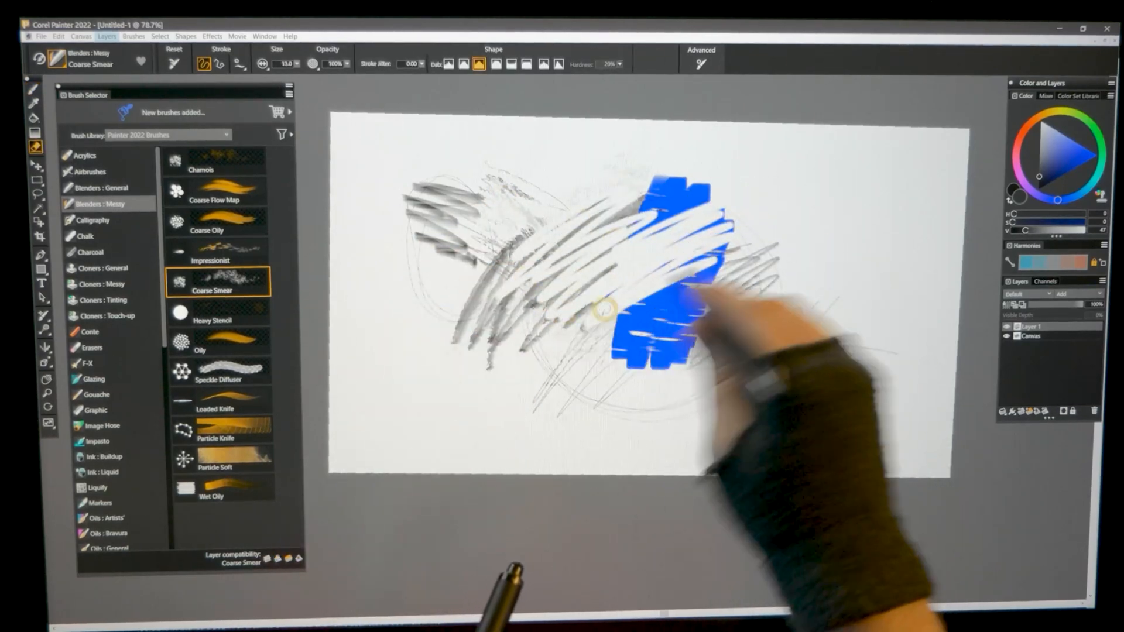
left_click(90, 171)
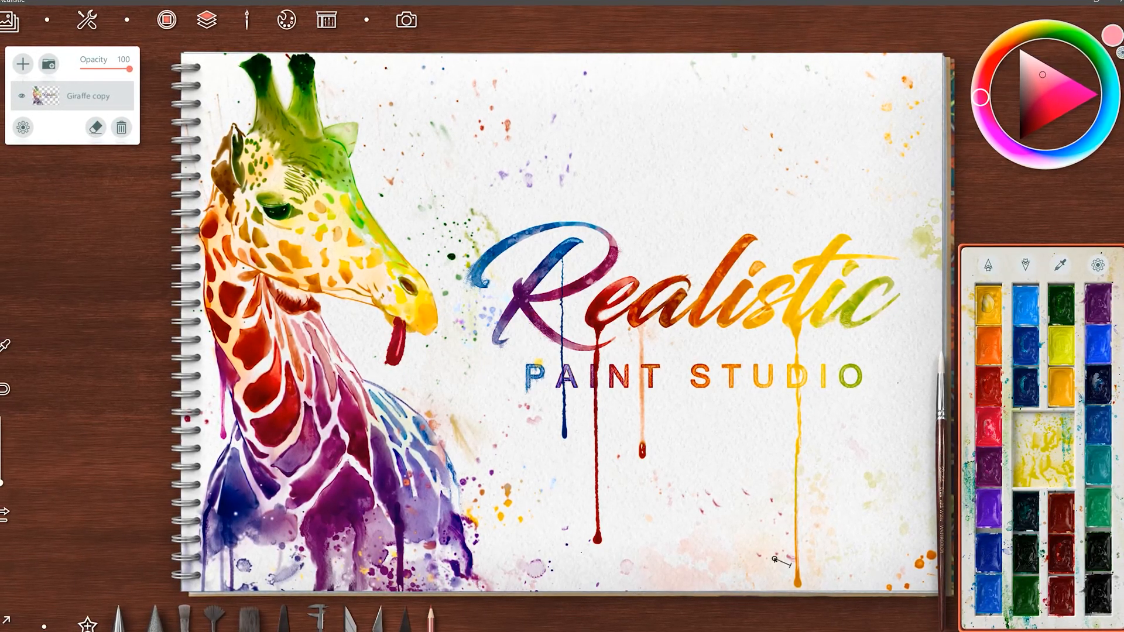
- Cycle the tool box through oil, watercolour and pencil-and-pastel sets to view their brushes, jars and erasers
left_click(247, 20)
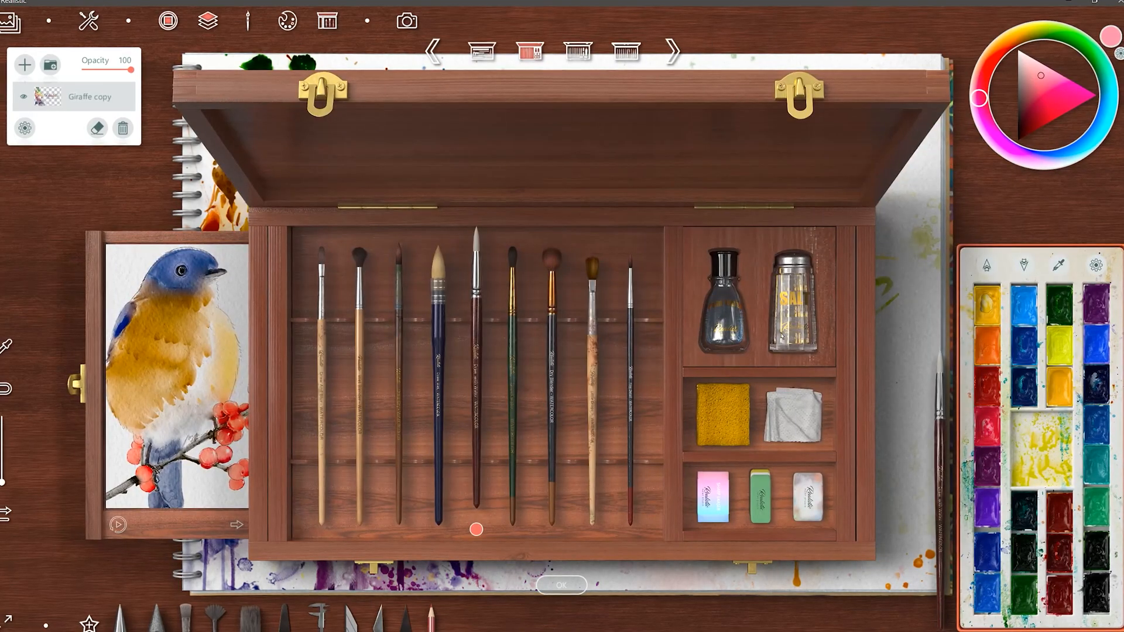
left_click(560, 586)
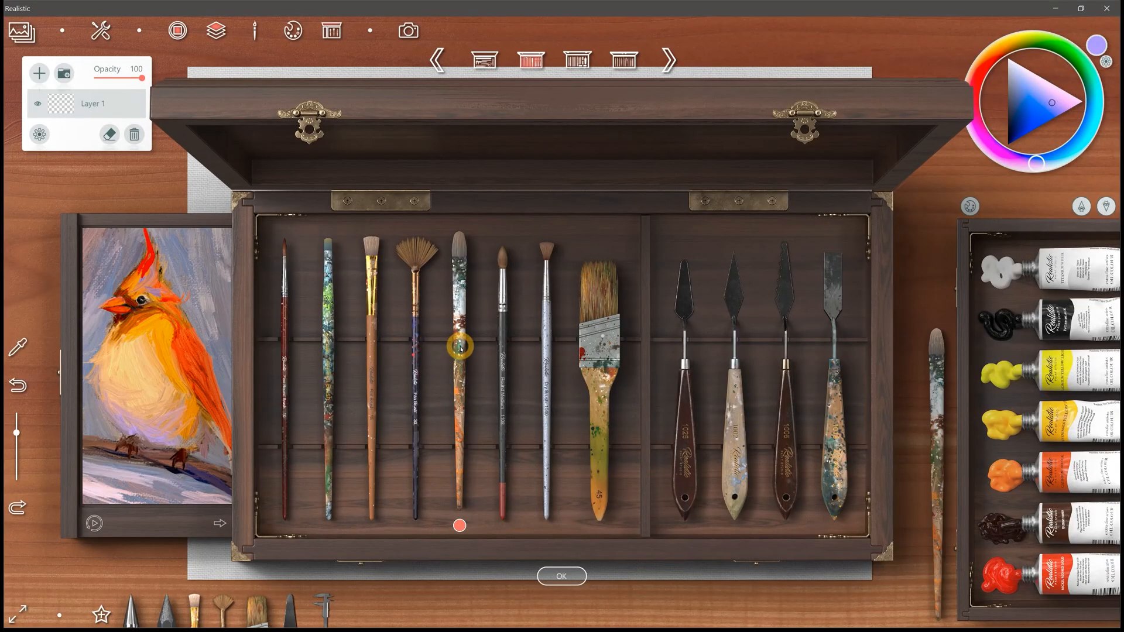
left_click(729, 351)
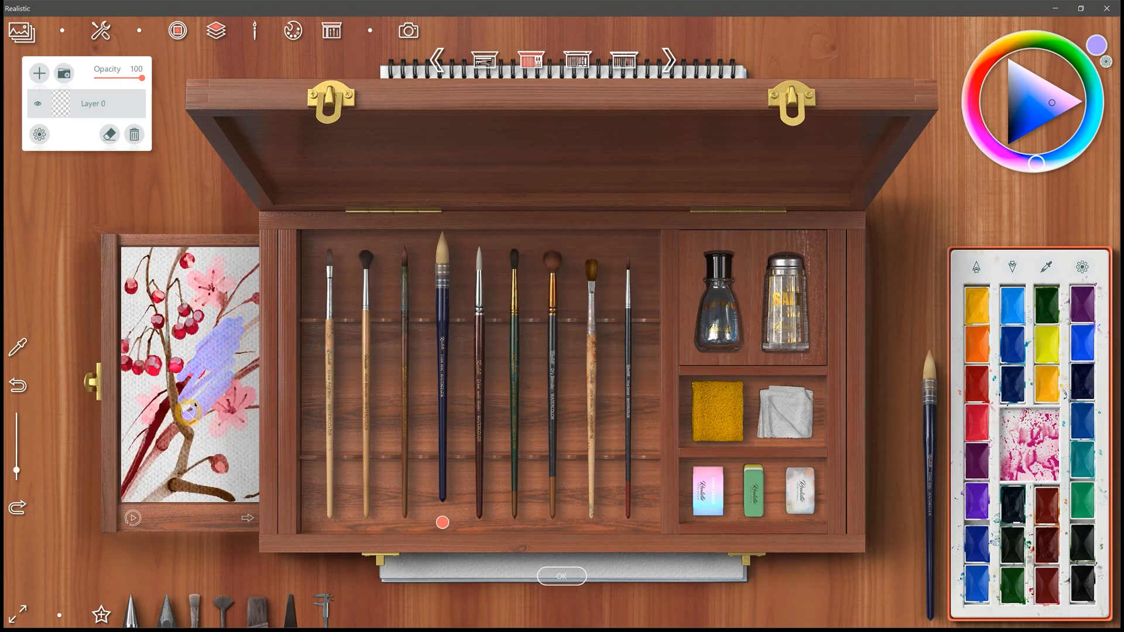
left_click(561, 576)
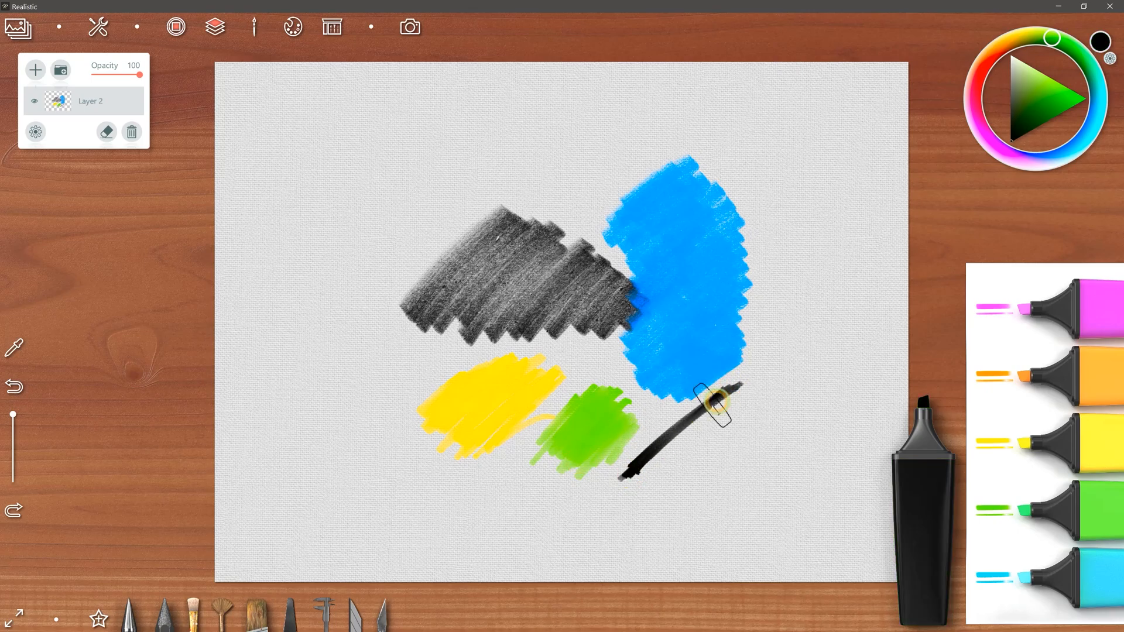
left_click(330, 31)
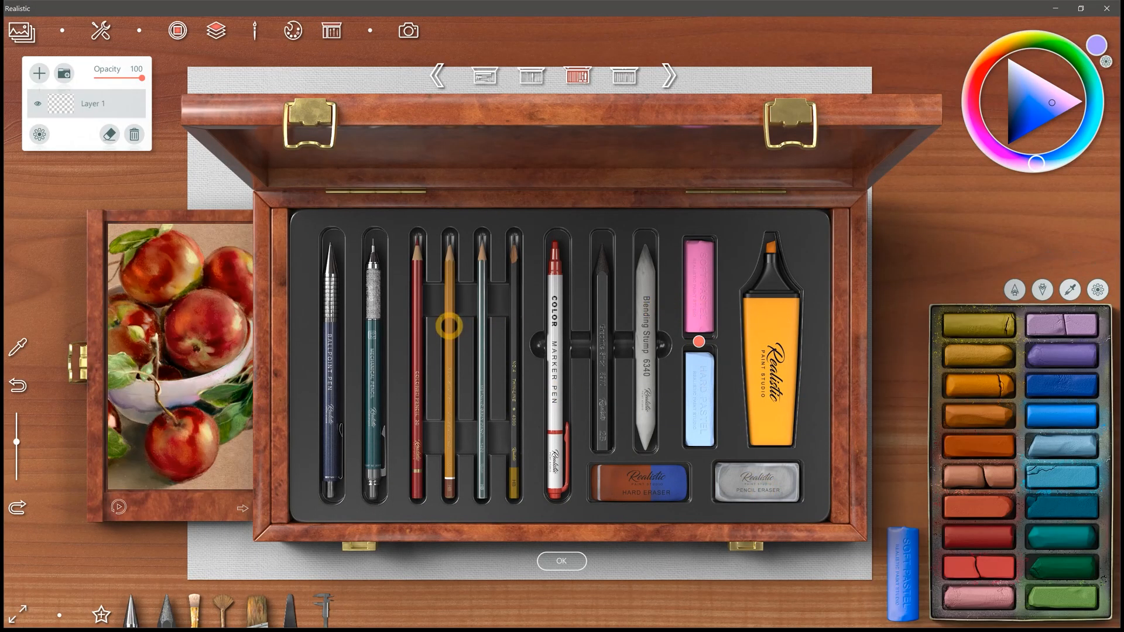
mouse_move(190, 199)
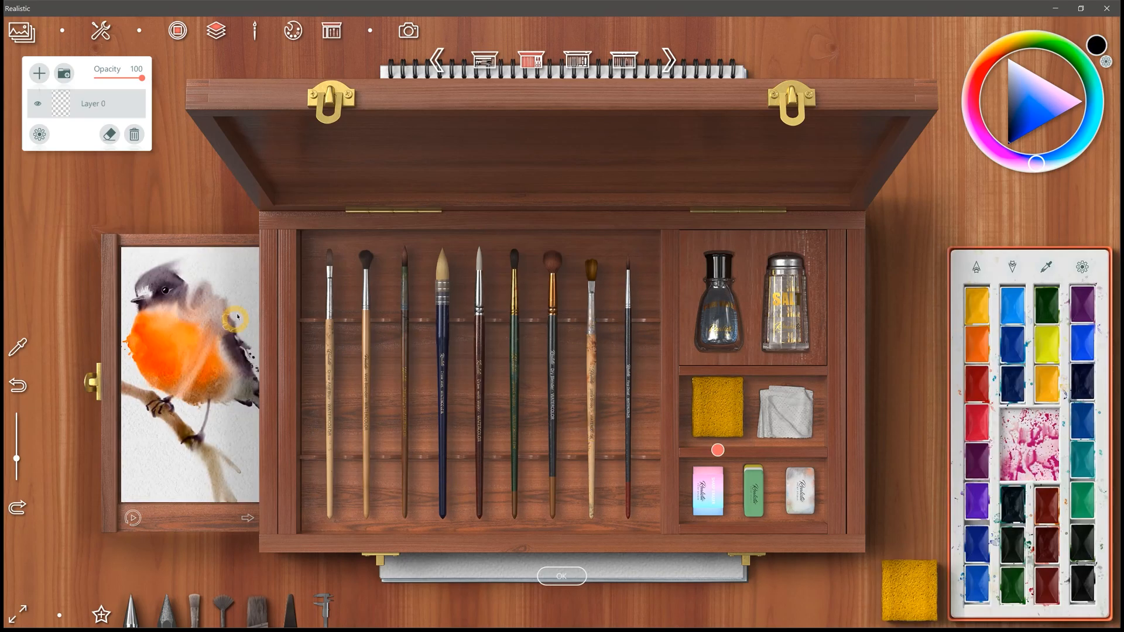
- Step through the showcase gallery of finished giraffe artworks with the next-image arrow
left_click(561, 576)
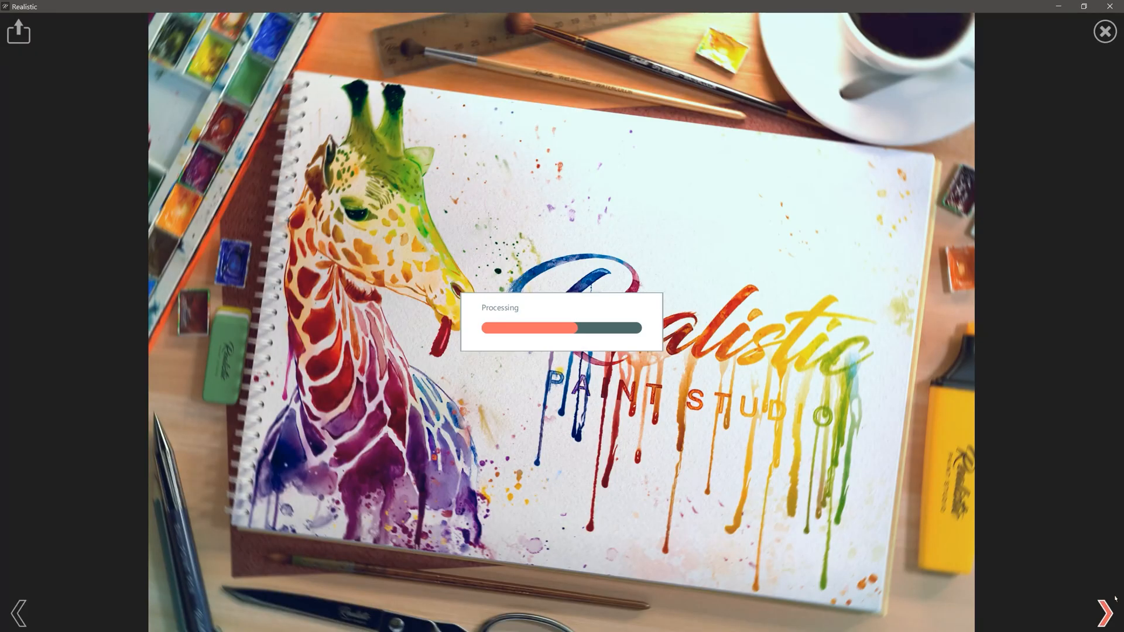
left_click(1103, 612)
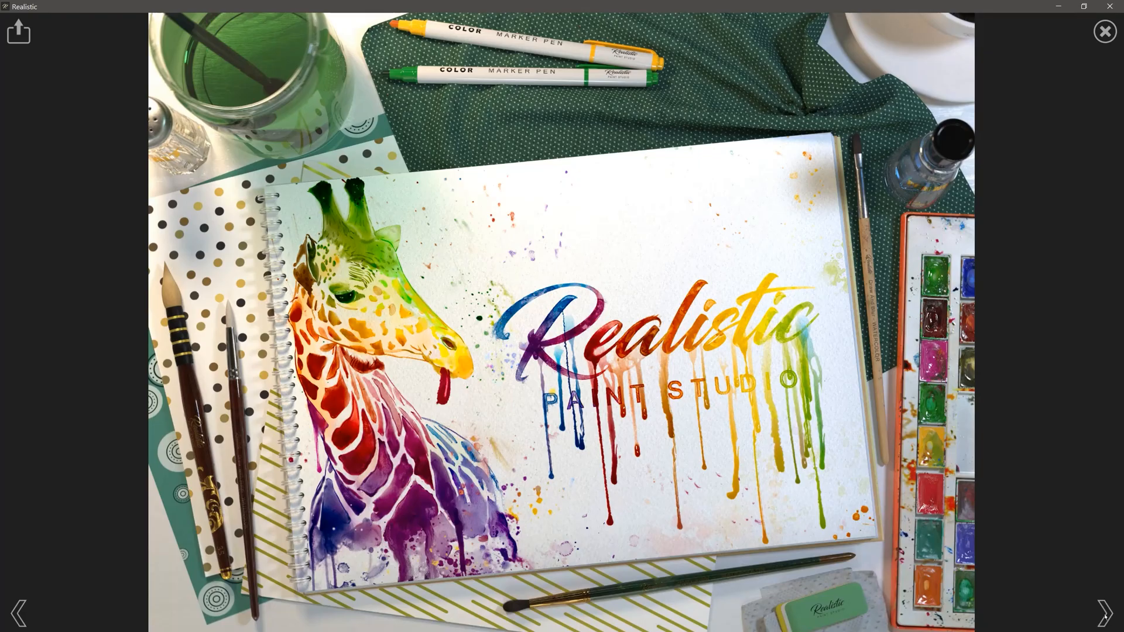
left_click(1104, 31)
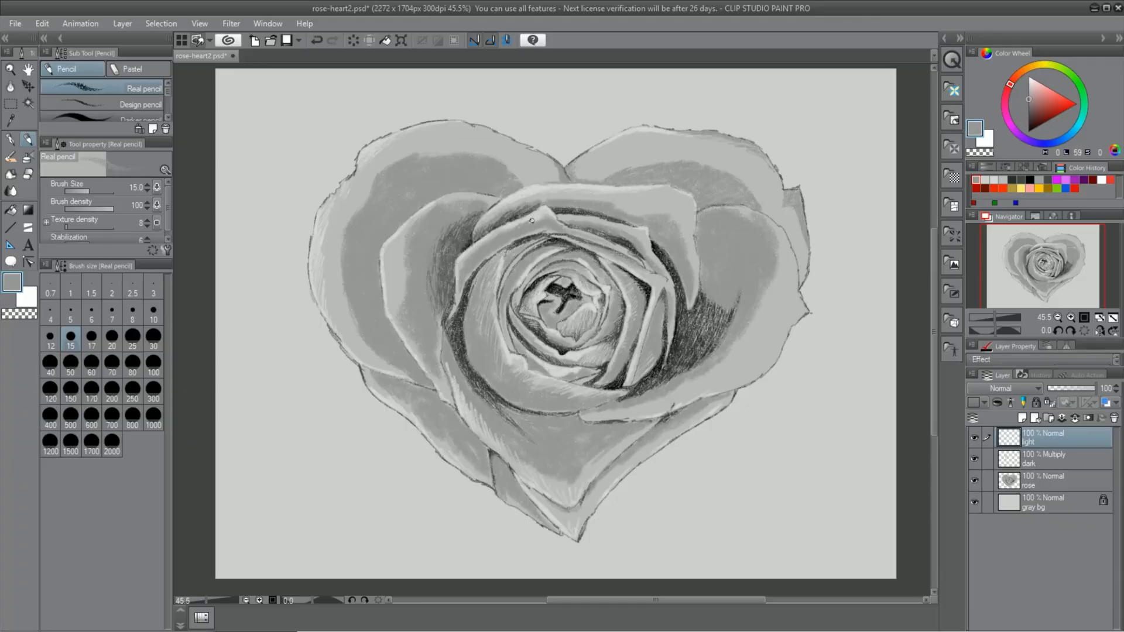
- Switch to the 'dark' Multiply layer to shade the rose petals with the Real pencil
left_click(1046, 459)
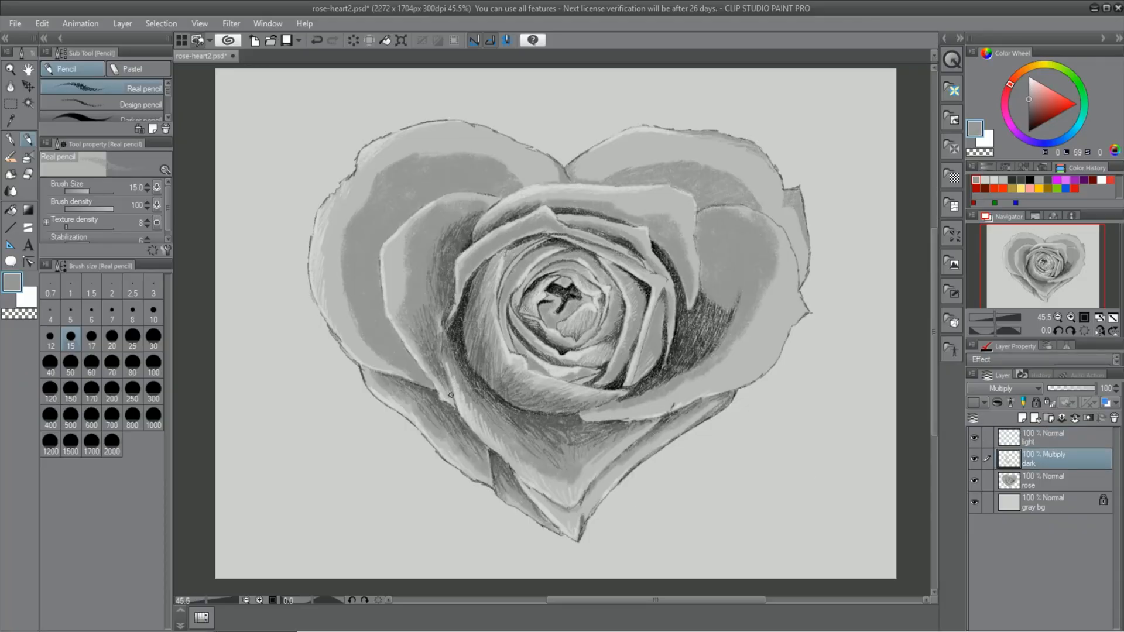